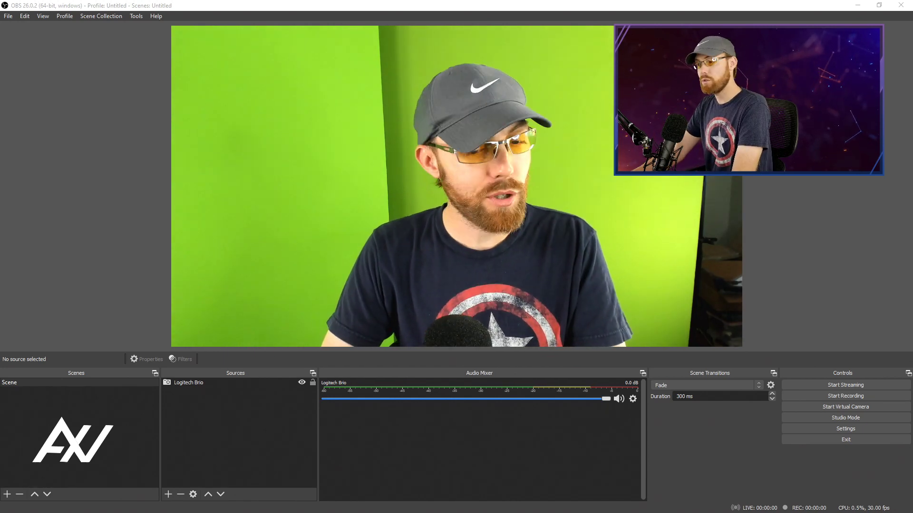
{"action": "mouse_move", "coordinate": [54, 298]}
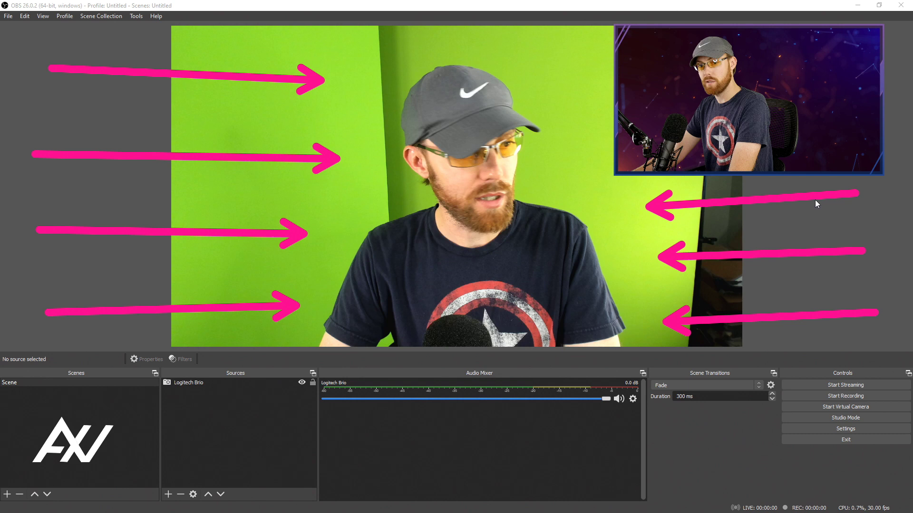
{"action": "mouse_move", "coordinate": [816, 229]}
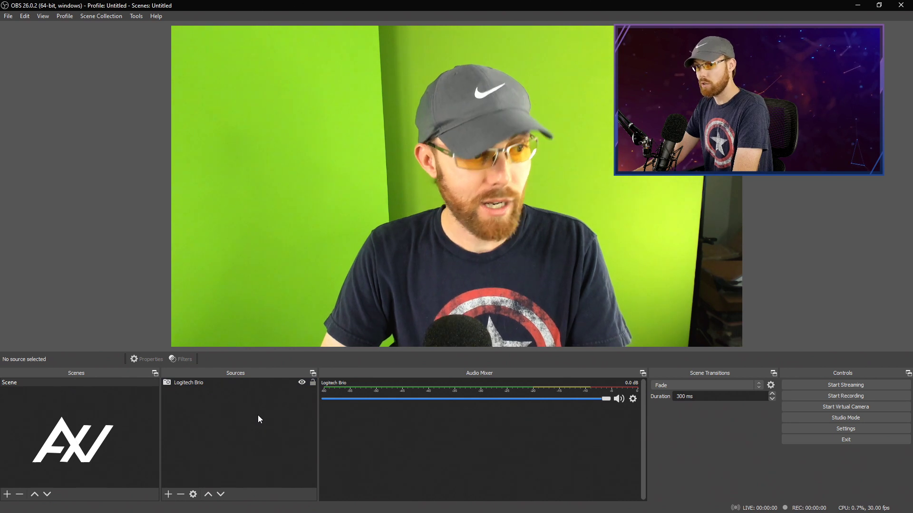
Step: Scale the Logitech Brio webcam down and settle it in the canvas's bottom-left corner
{"action": "left_click", "coordinate": [207, 382]}
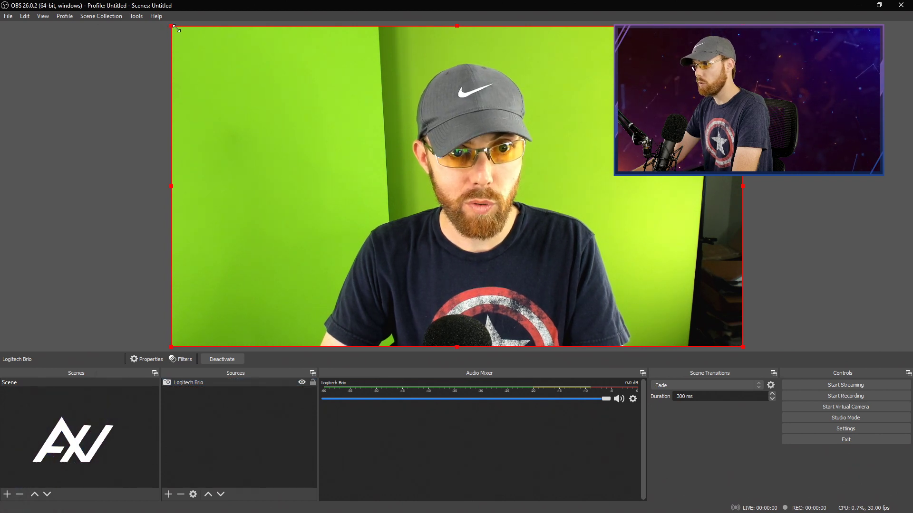
{"action": "left_click_drag", "start_coordinate": [173, 28], "coordinate": [330, 115]}
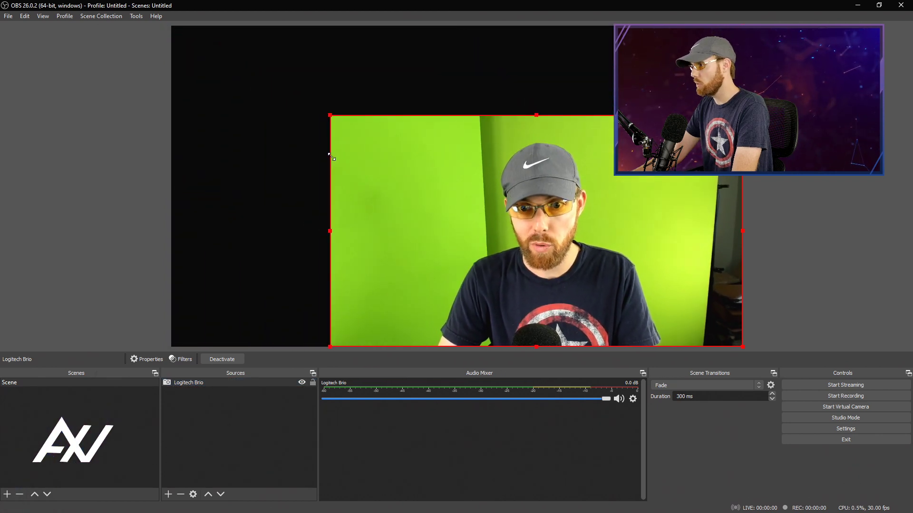
{"action": "left_click_drag", "start_coordinate": [330, 115], "coordinate": [462, 190]}
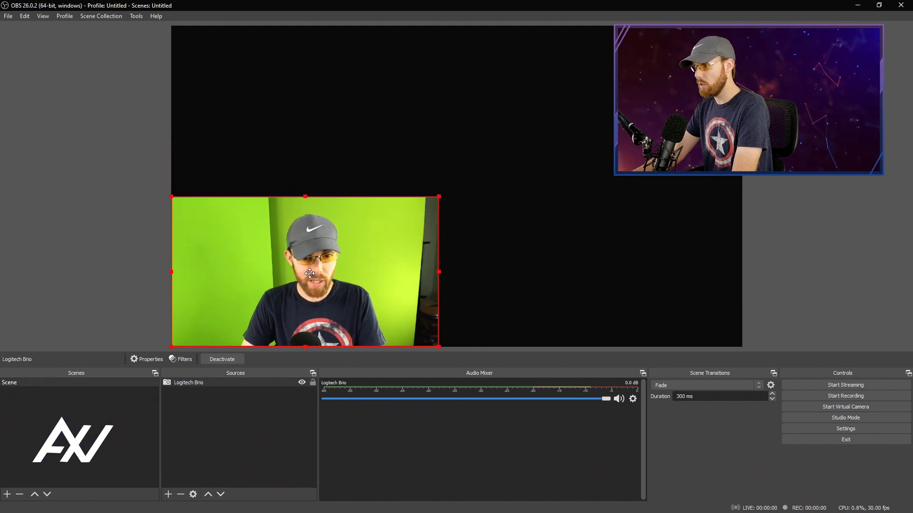
{"action": "left_click_drag", "start_coordinate": [305, 273], "coordinate": [406, 167]}
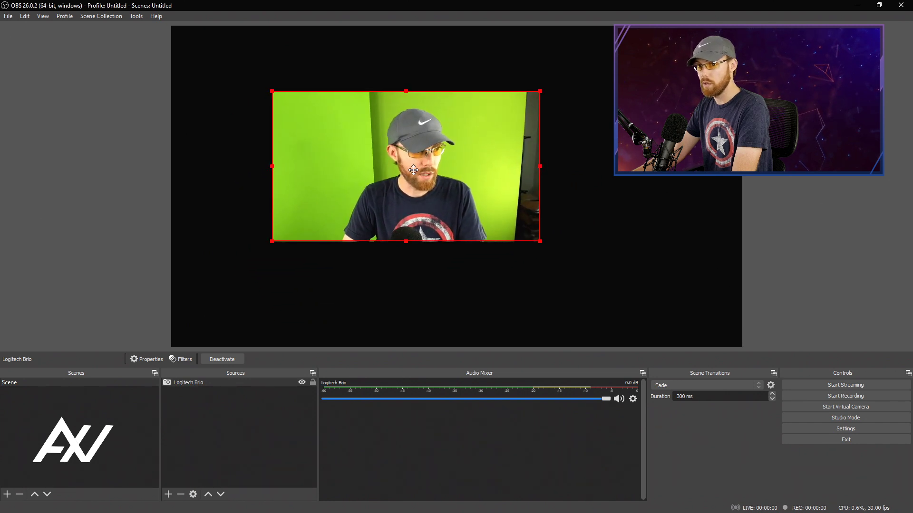
{"action": "left_click_drag", "start_coordinate": [406, 168], "coordinate": [305, 272]}
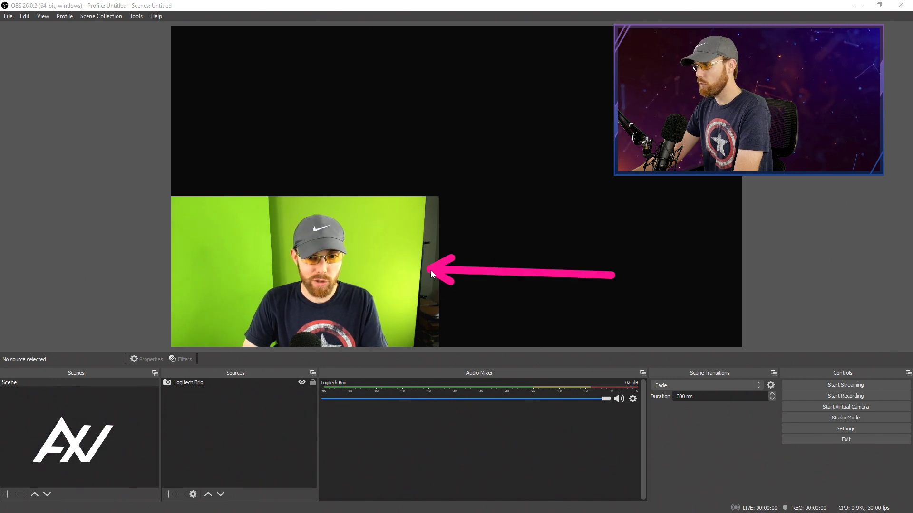
{"action": "mouse_move", "coordinate": [605, 224]}
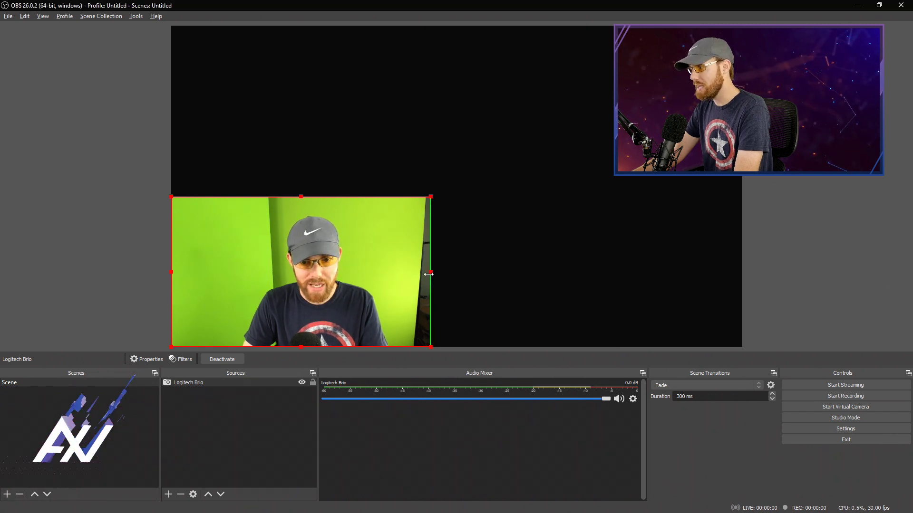
Step: Alt-drag the webcam's right handle inward to crop off the dark strip, then deselect it
{"action": "left_click_drag", "start_coordinate": [429, 273], "coordinate": [410, 281]}
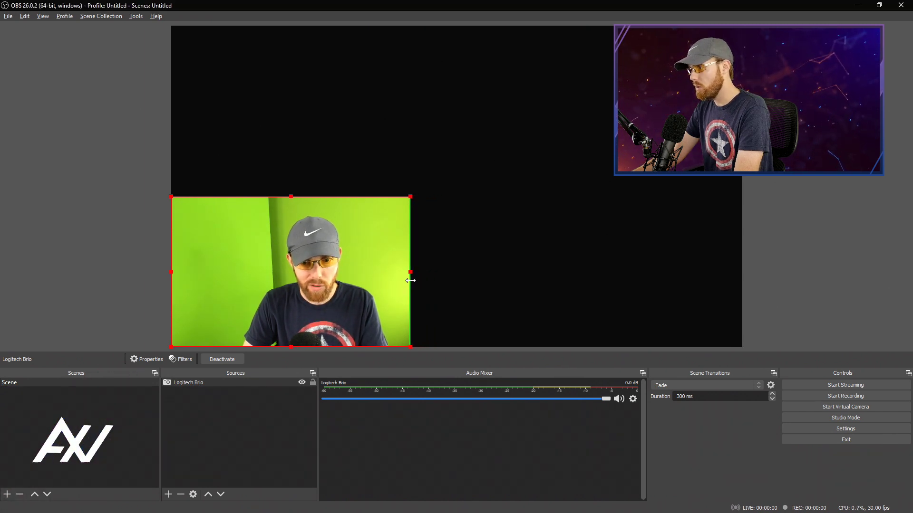
{"action": "left_click", "coordinate": [93, 218]}
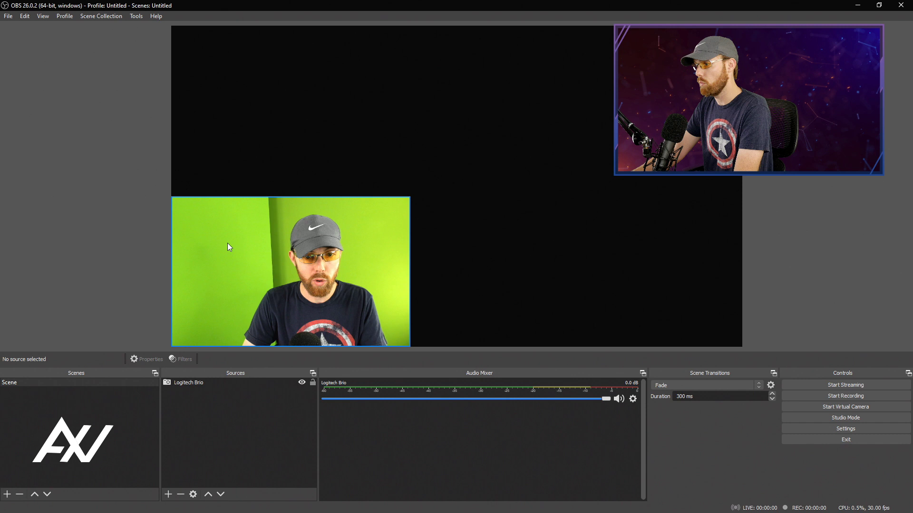
Step: Enlarge the Logitech Brio webcam slightly and slide it into the bottom-left corner past the edge
{"action": "left_click", "coordinate": [189, 382]}
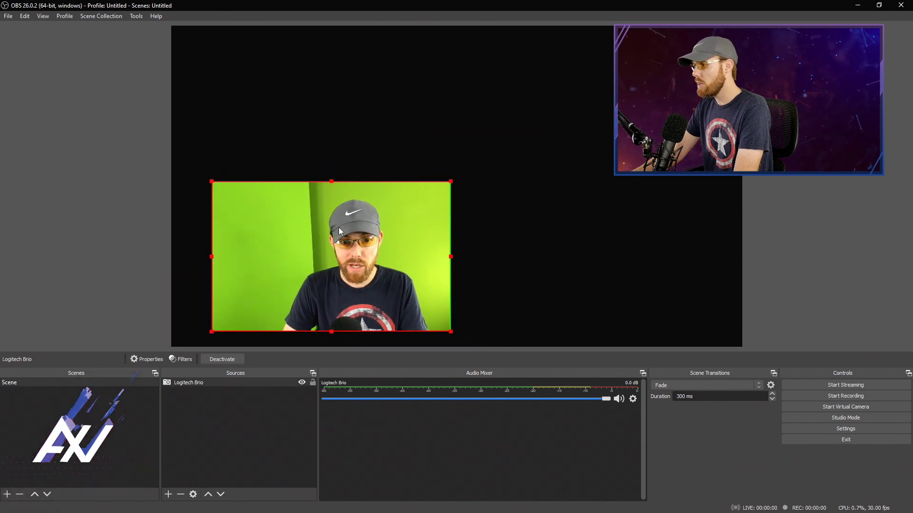
{"action": "left_click_drag", "start_coordinate": [450, 181], "coordinate": [481, 162]}
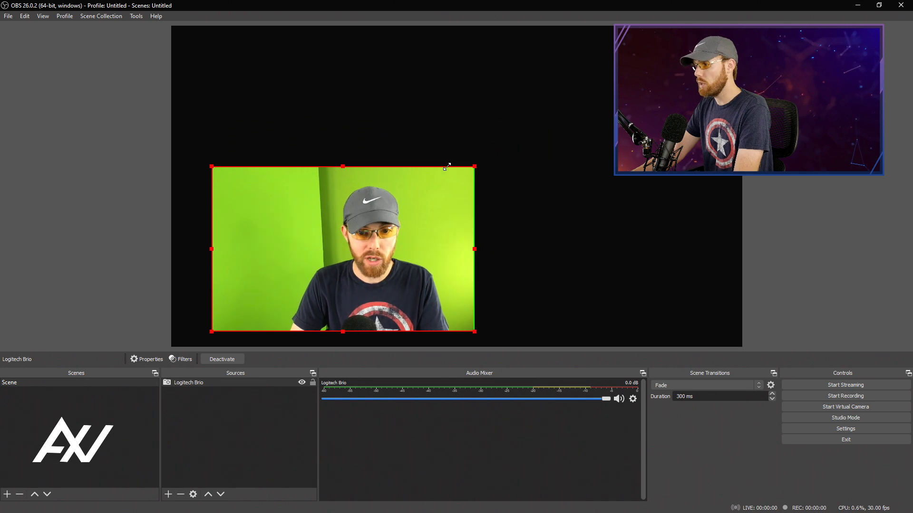
{"action": "left_click_drag", "start_coordinate": [344, 250], "coordinate": [303, 264]}
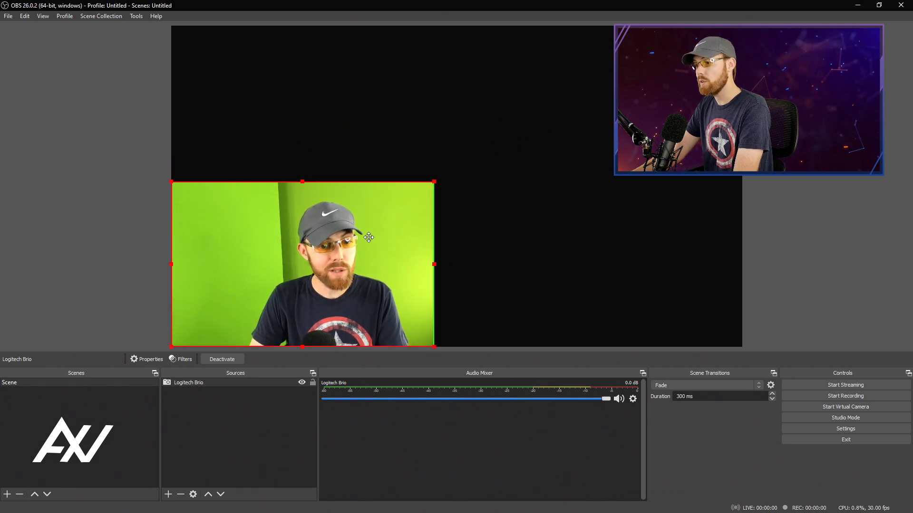
{"action": "left_click", "coordinate": [78, 216]}
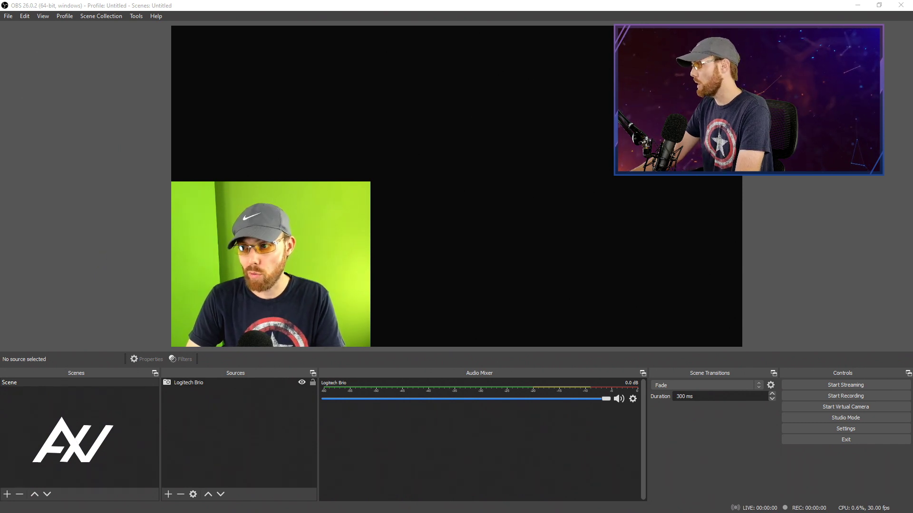
Step: Select the webcam in the preview so its bounding box shows the off-canvas part
{"action": "left_click", "coordinate": [297, 249]}
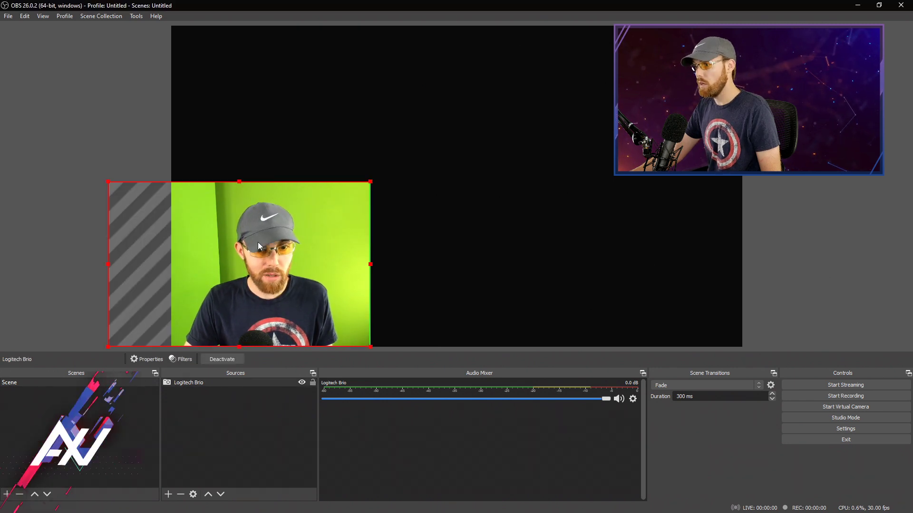
Step: Flip the webcam horizontally via Transform so it sits fully inside the corner
{"action": "right_click", "coordinate": [259, 247]}
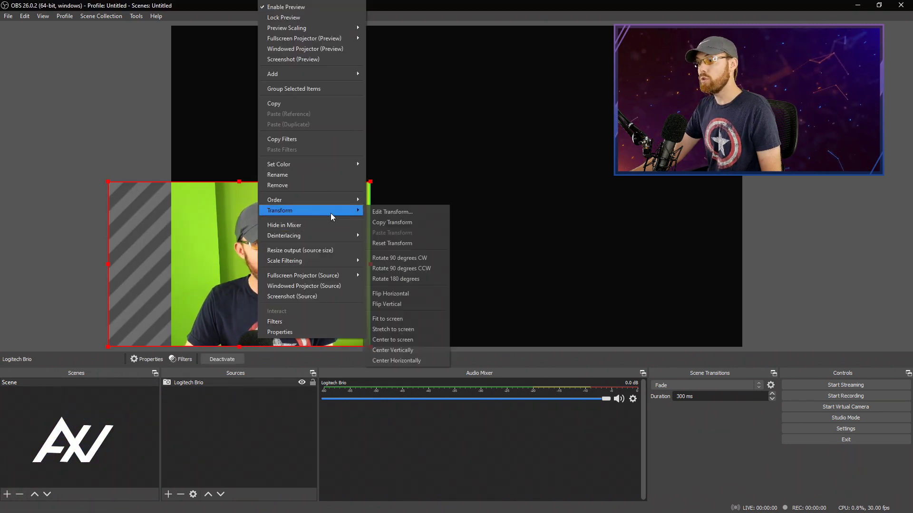
{"action": "mouse_move", "coordinate": [412, 255]}
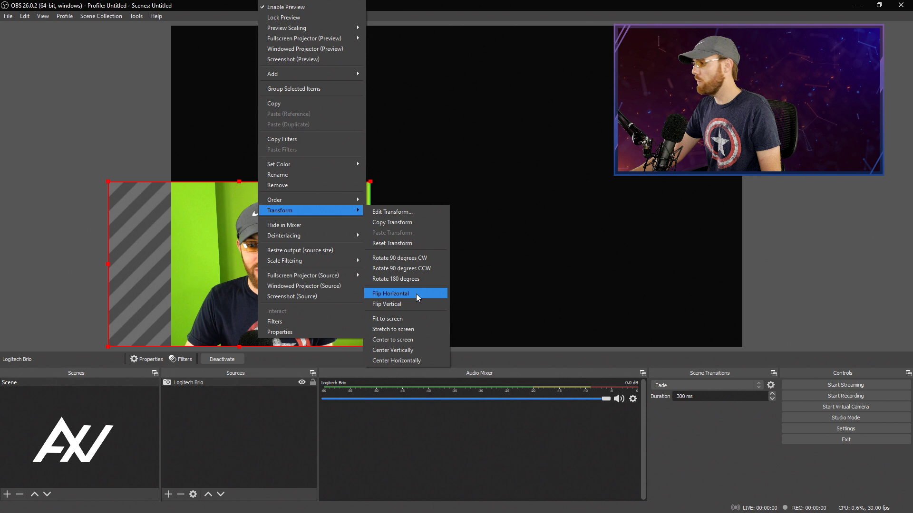
{"action": "left_click", "coordinate": [390, 293]}
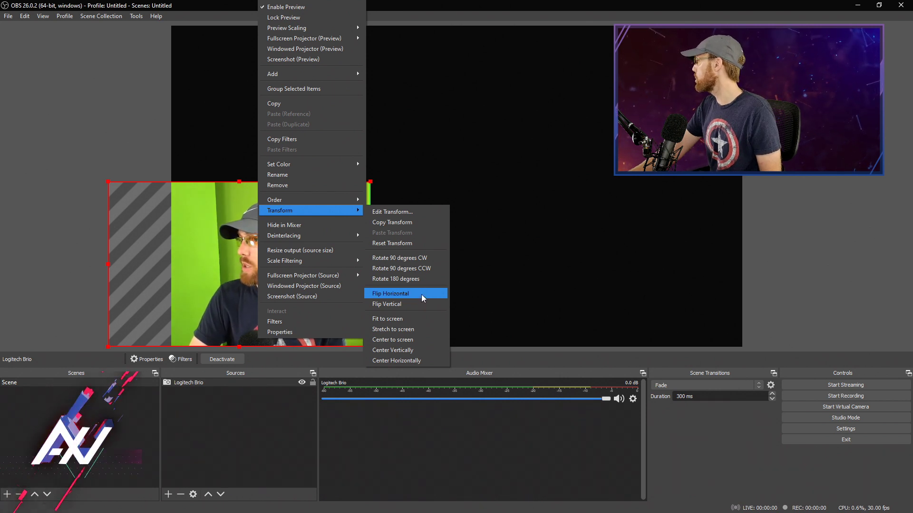
{"action": "left_click", "coordinate": [390, 293]}
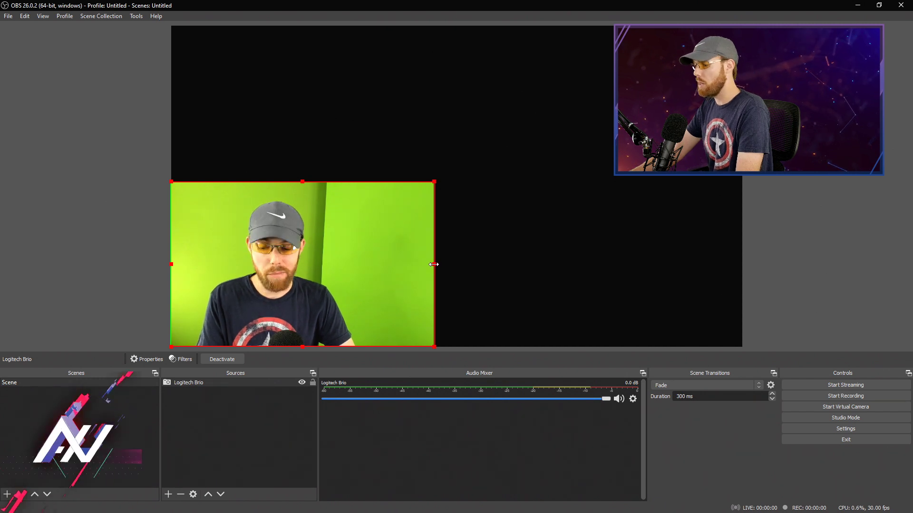
Step: Crop the mirrored webcam narrower from its right side
{"action": "left_click_drag", "start_coordinate": [433, 265], "coordinate": [391, 268]}
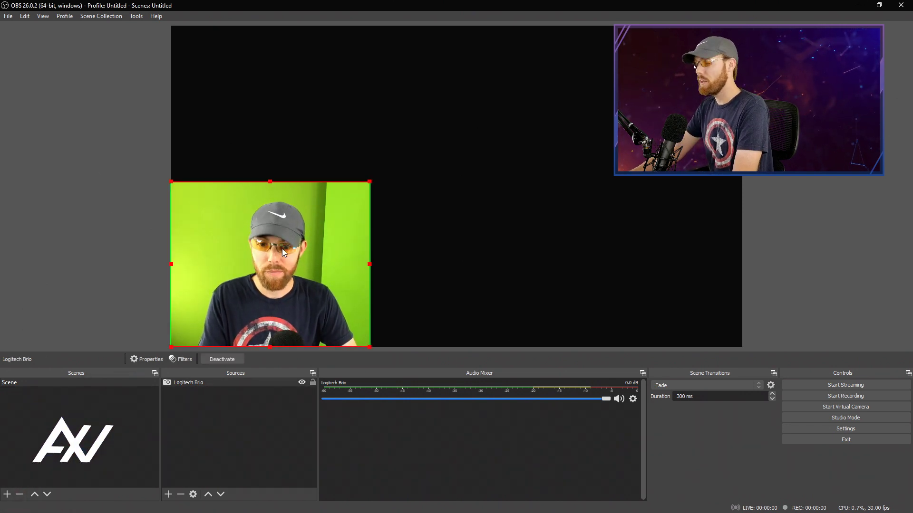
{"action": "right_click", "coordinate": [283, 253]}
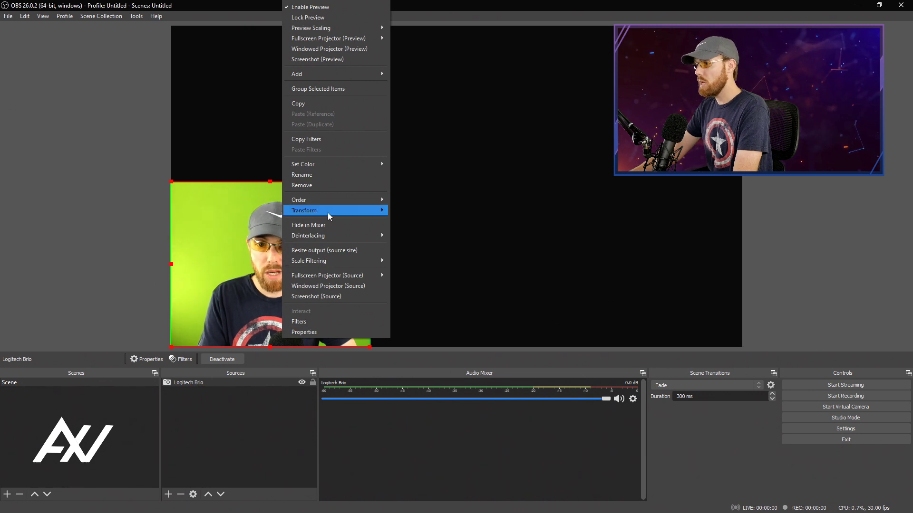
{"action": "mouse_move", "coordinate": [328, 210]}
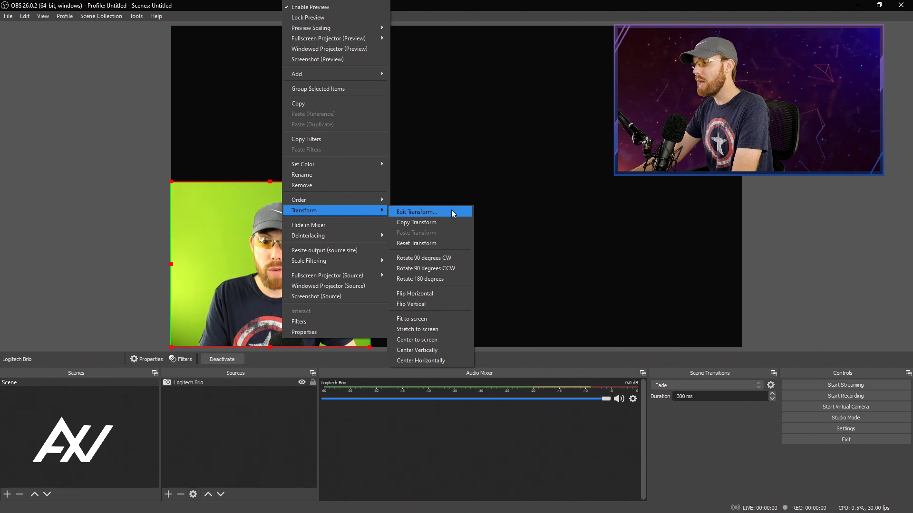
Step: Choose Edit Transform… to show the webcam's position, size and crop values
{"action": "left_click", "coordinate": [417, 211]}
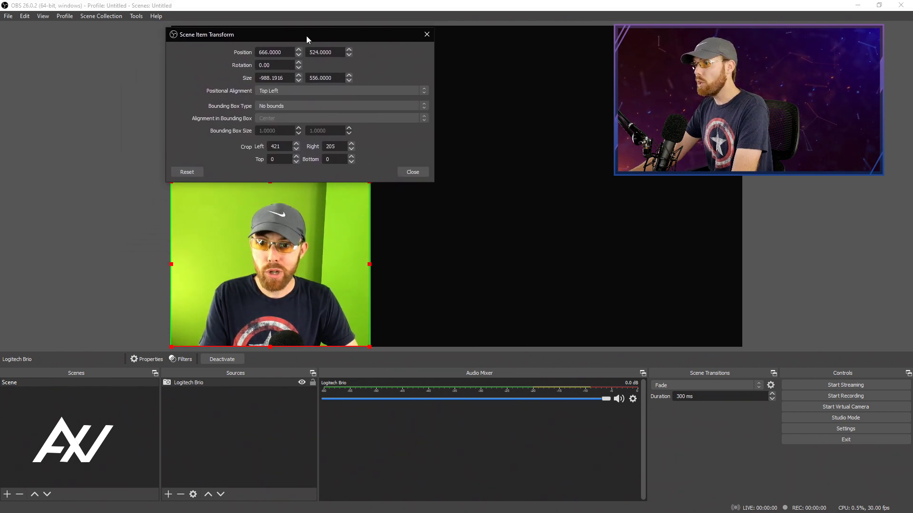
Step: Move the Scene Item Transform dialog aside to review its values, then close it
{"action": "left_click_drag", "start_coordinate": [307, 35], "coordinate": [261, 42]}
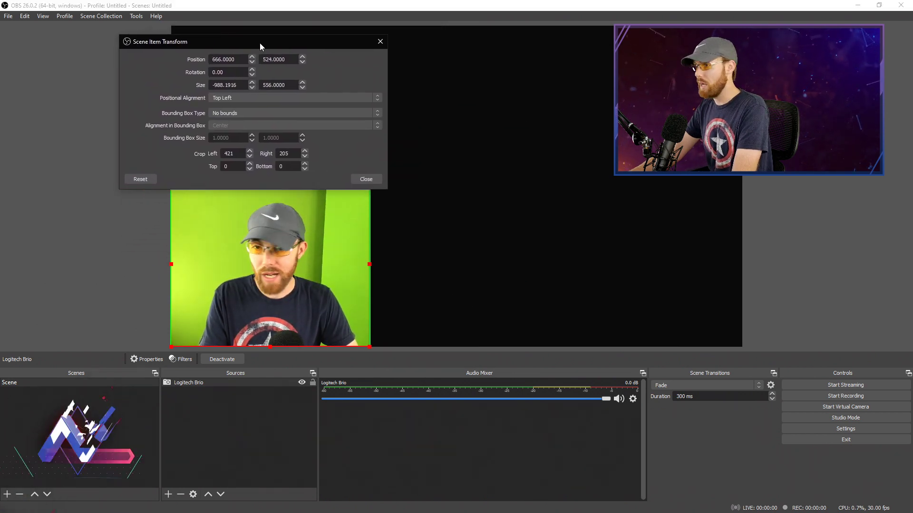
{"action": "left_click_drag", "start_coordinate": [261, 41], "coordinate": [312, 36]}
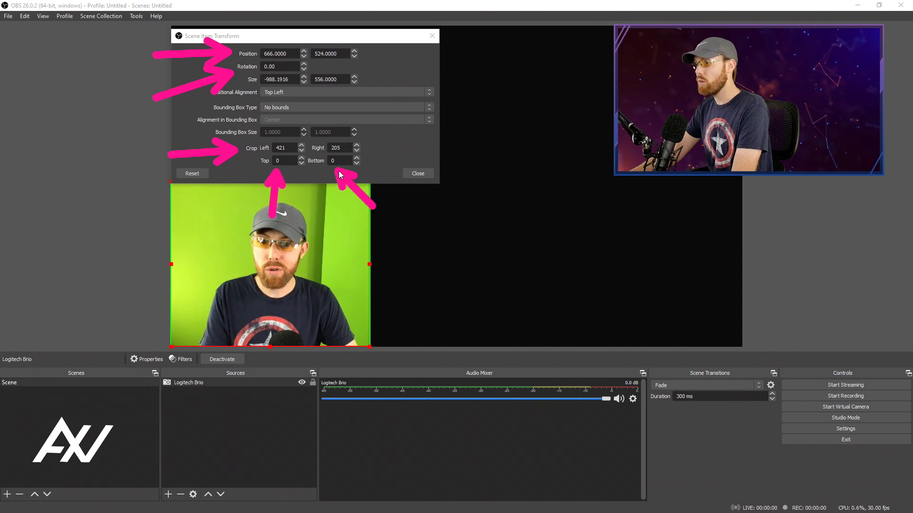
{"action": "mouse_move", "coordinate": [407, 169]}
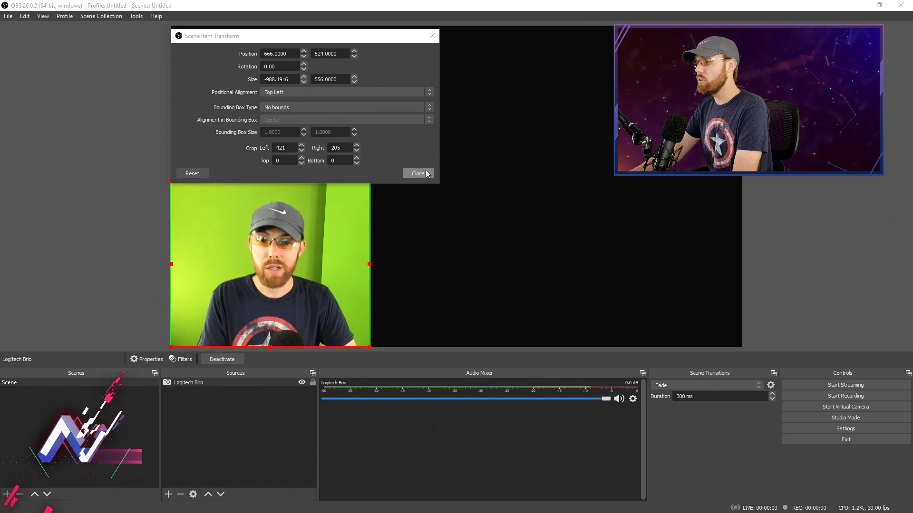
{"action": "left_click", "coordinate": [418, 173]}
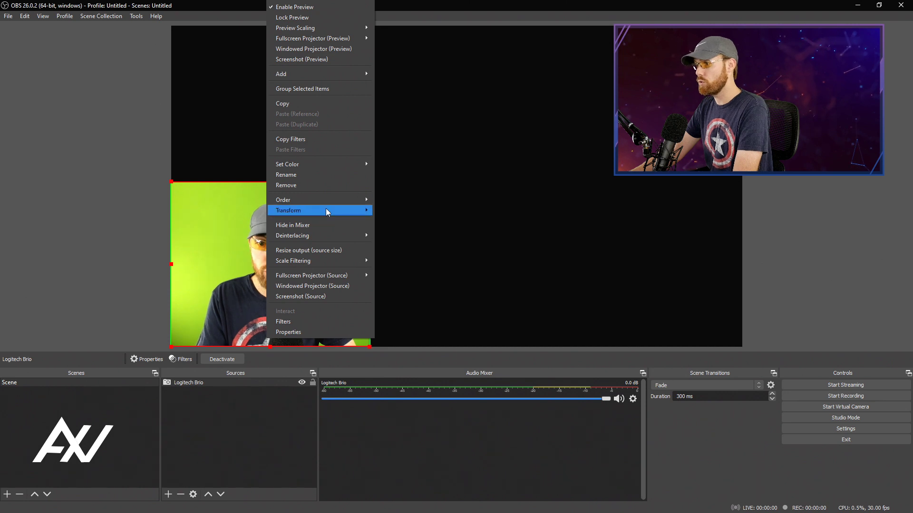
{"action": "mouse_move", "coordinate": [325, 210]}
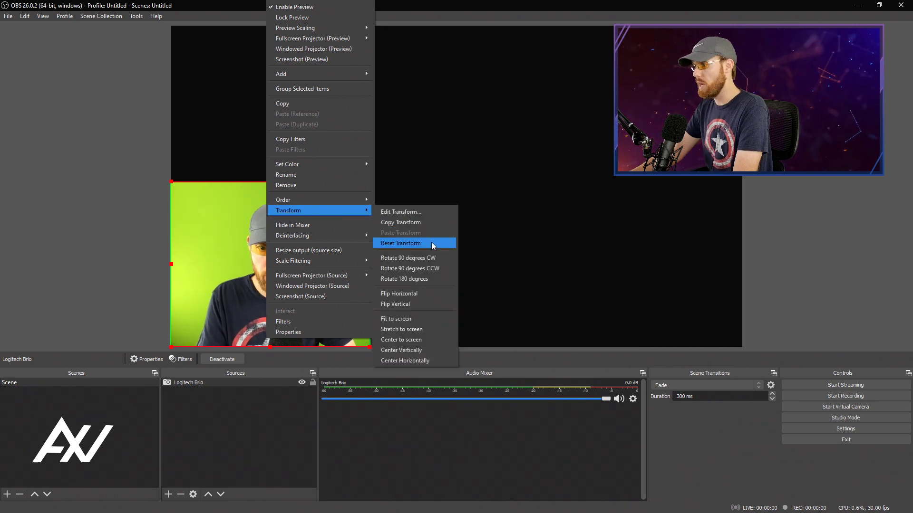
Step: Apply Reset Transform so the webcam shows its full uncropped, unmirrored frame
{"action": "left_click", "coordinate": [400, 243]}
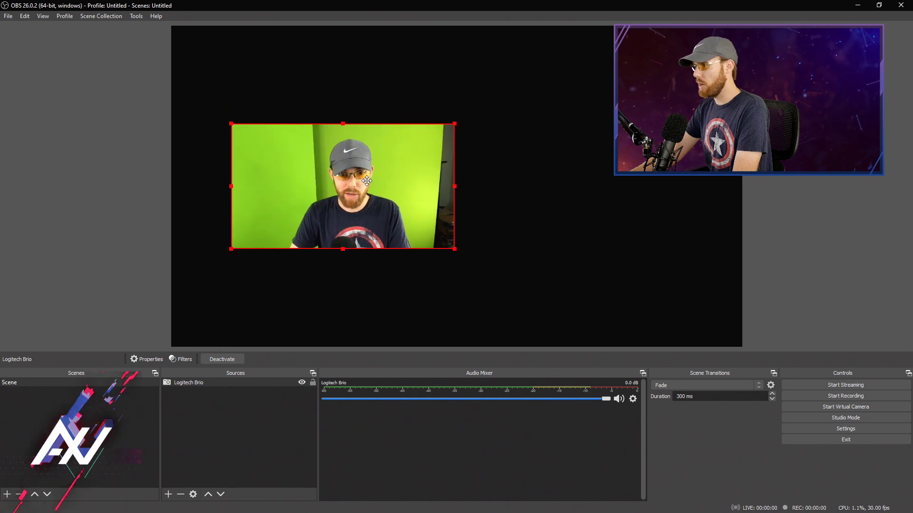
Step: Drag the webcam toward the canvas centre, then apply Transform > Fit to screen
{"action": "left_click_drag", "start_coordinate": [367, 181], "coordinate": [428, 194]}
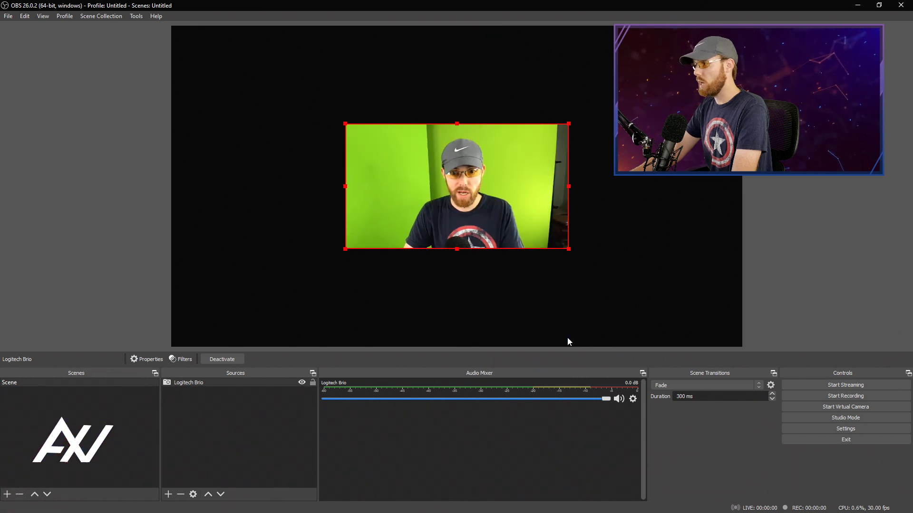
{"action": "right_click", "coordinate": [482, 181]}
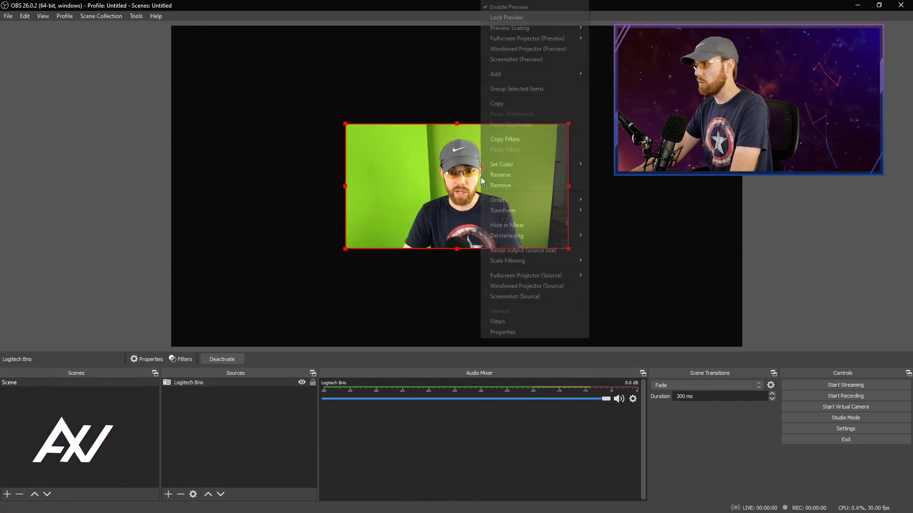
{"action": "mouse_move", "coordinate": [529, 210]}
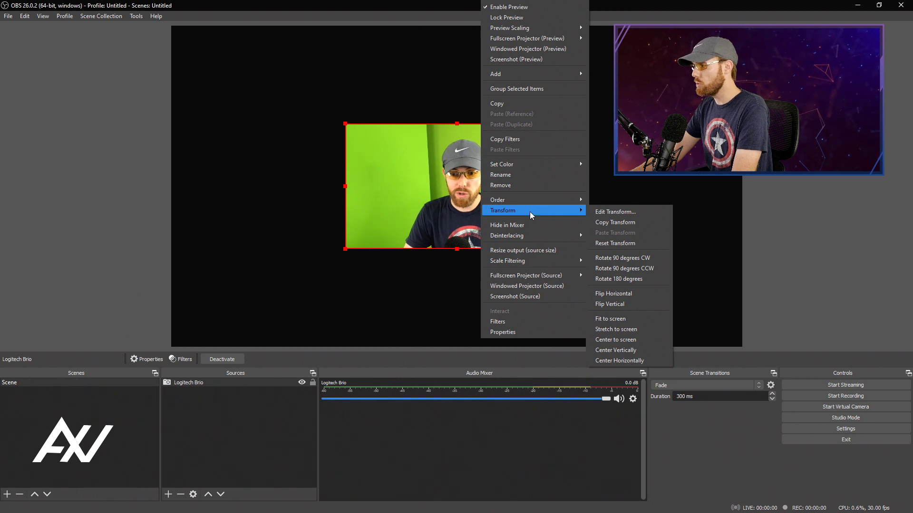
{"action": "mouse_move", "coordinate": [610, 319]}
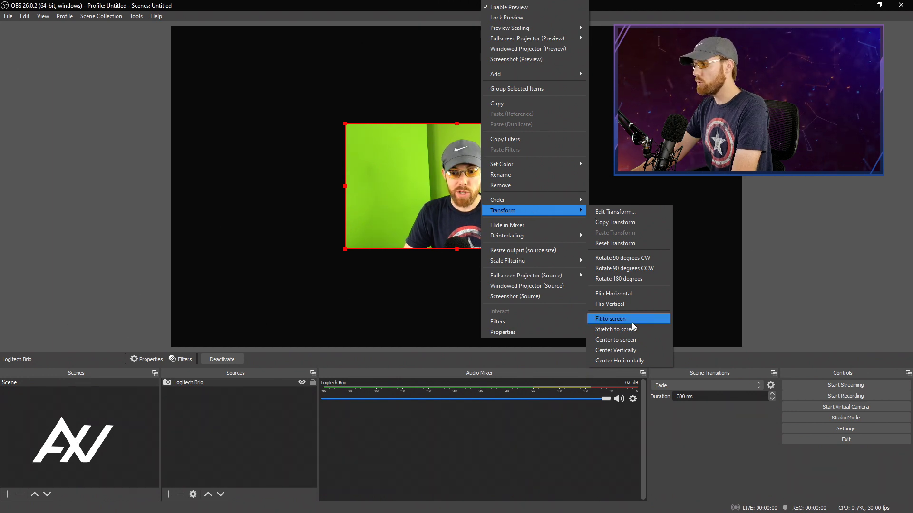
{"action": "left_click", "coordinate": [610, 319]}
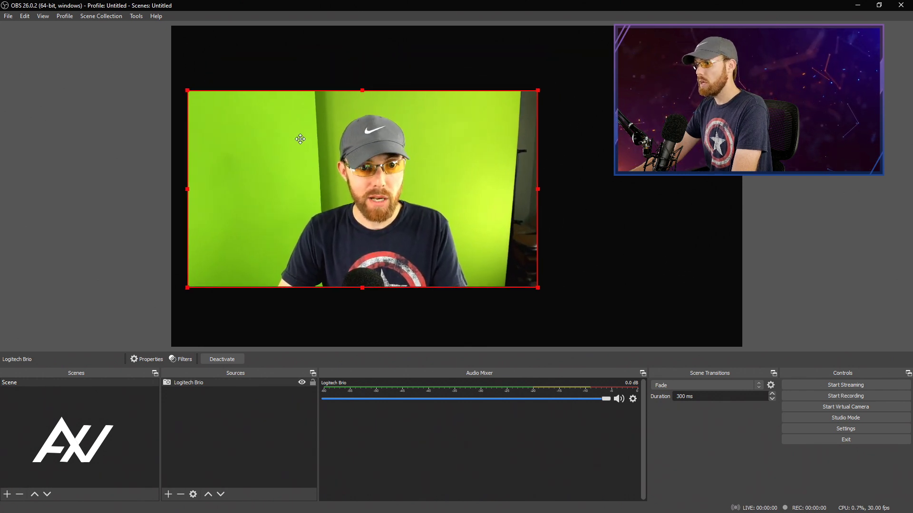
Step: Fit the webcam source to the canvas via Transform > Fit to screen
{"action": "right_click", "coordinate": [301, 139]}
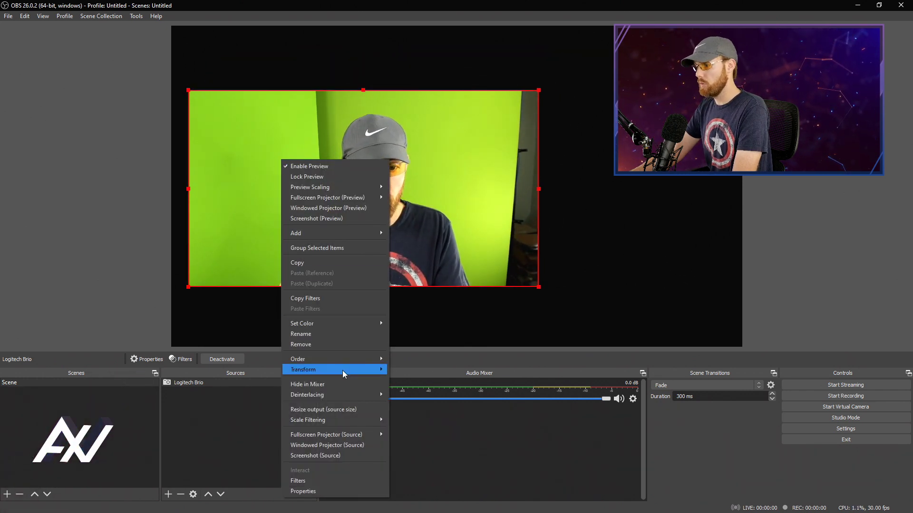
{"action": "mouse_move", "coordinate": [302, 369]}
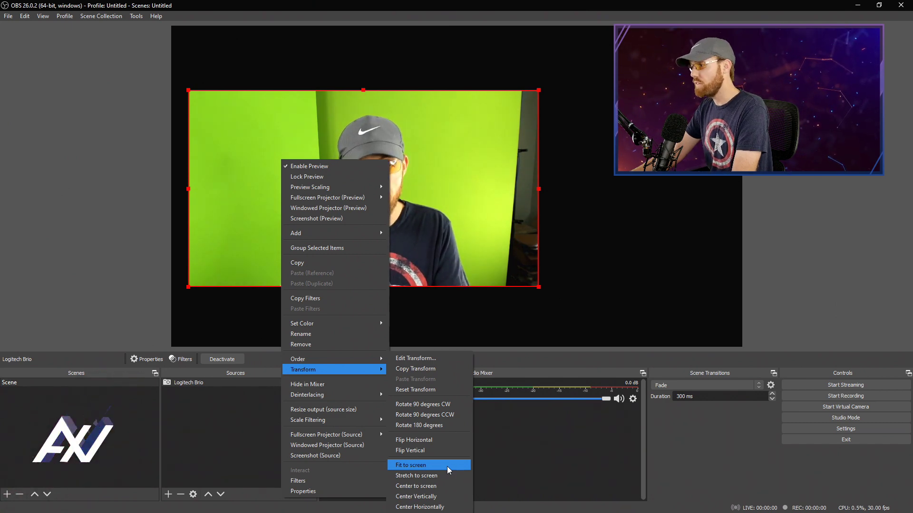
{"action": "left_click", "coordinate": [424, 465]}
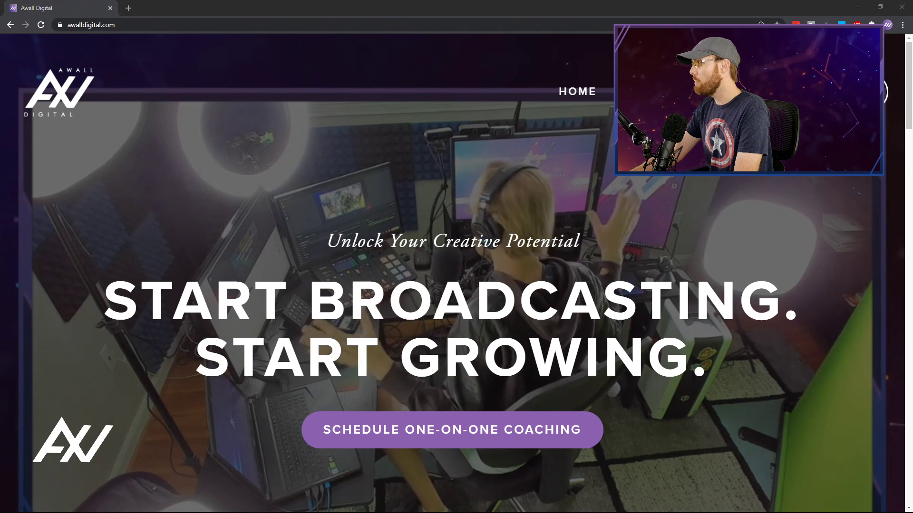
Step: Schedule a one-on-one coaching call for 9:00pm Saturday, November 21 and confirm the slot
{"action": "left_click", "coordinate": [451, 429]}
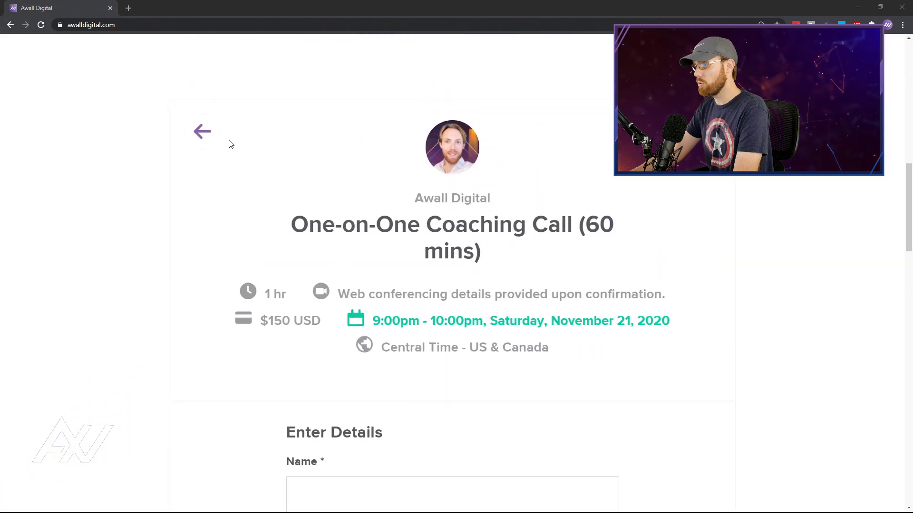
{"action": "left_click", "coordinate": [202, 131]}
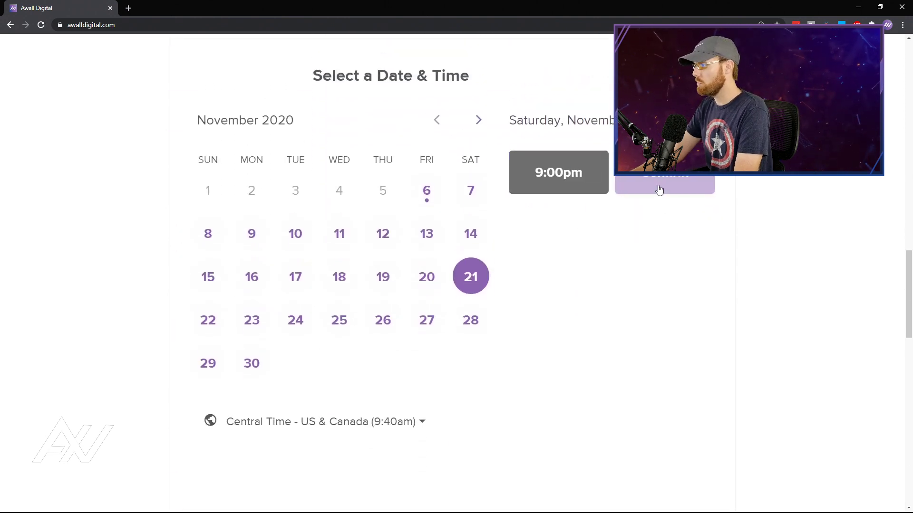
{"action": "left_click", "coordinate": [664, 184]}
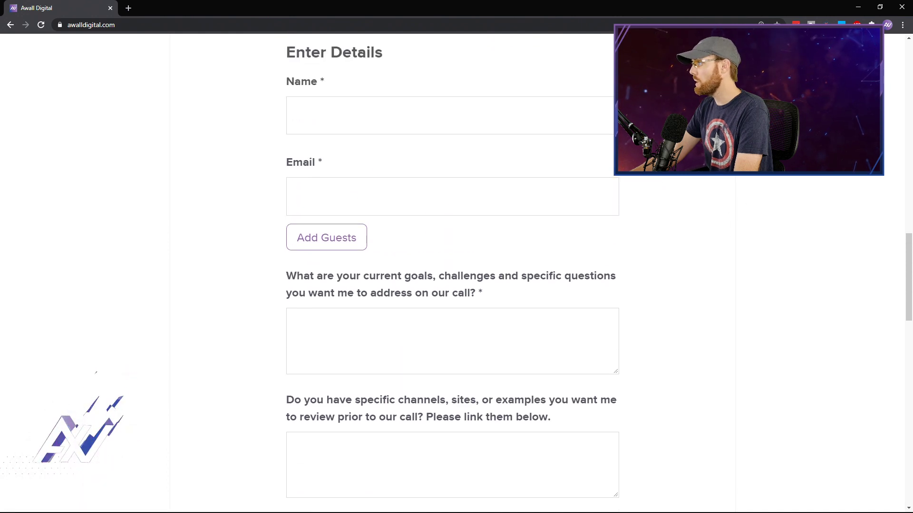